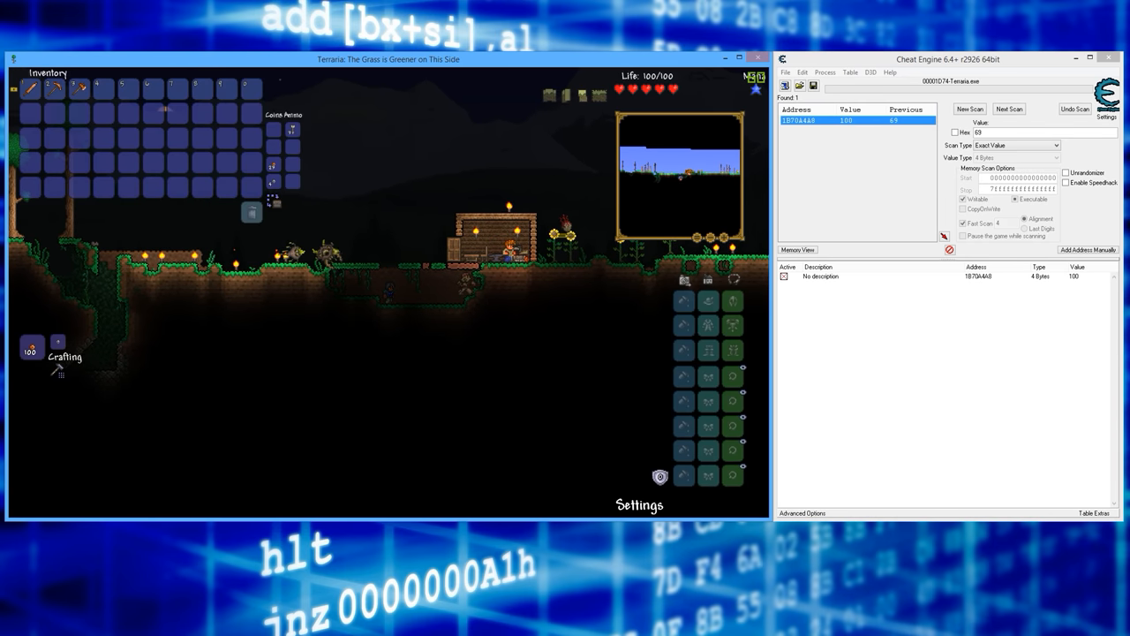
mouse_move(31, 87)
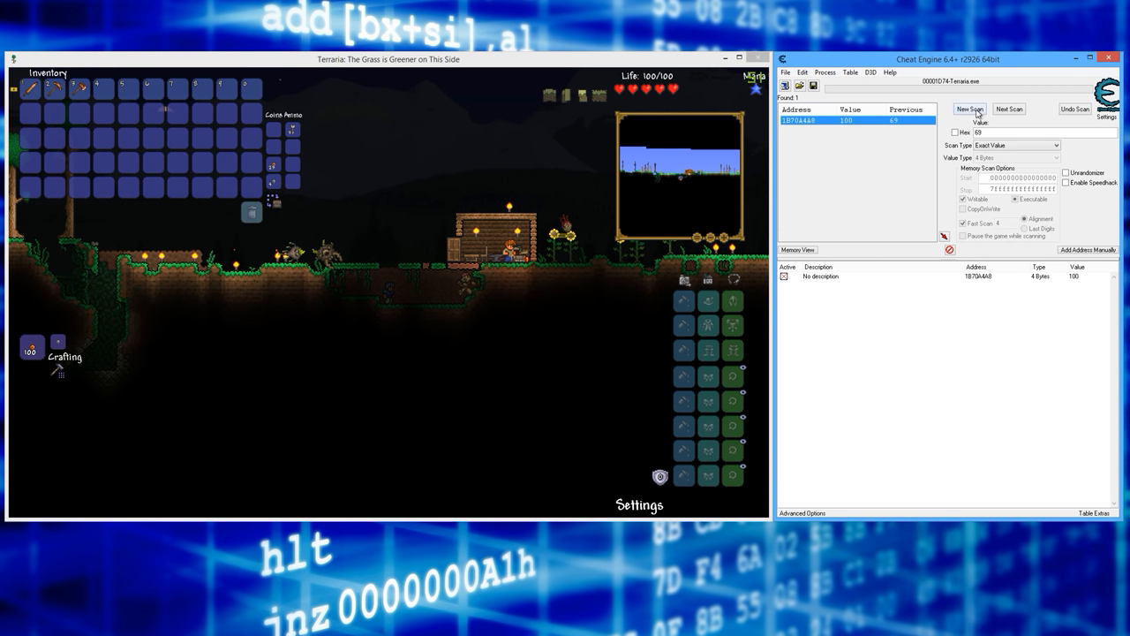
Step: Discard the earlier scan results with New Scan so a fresh search can start
click(968, 108)
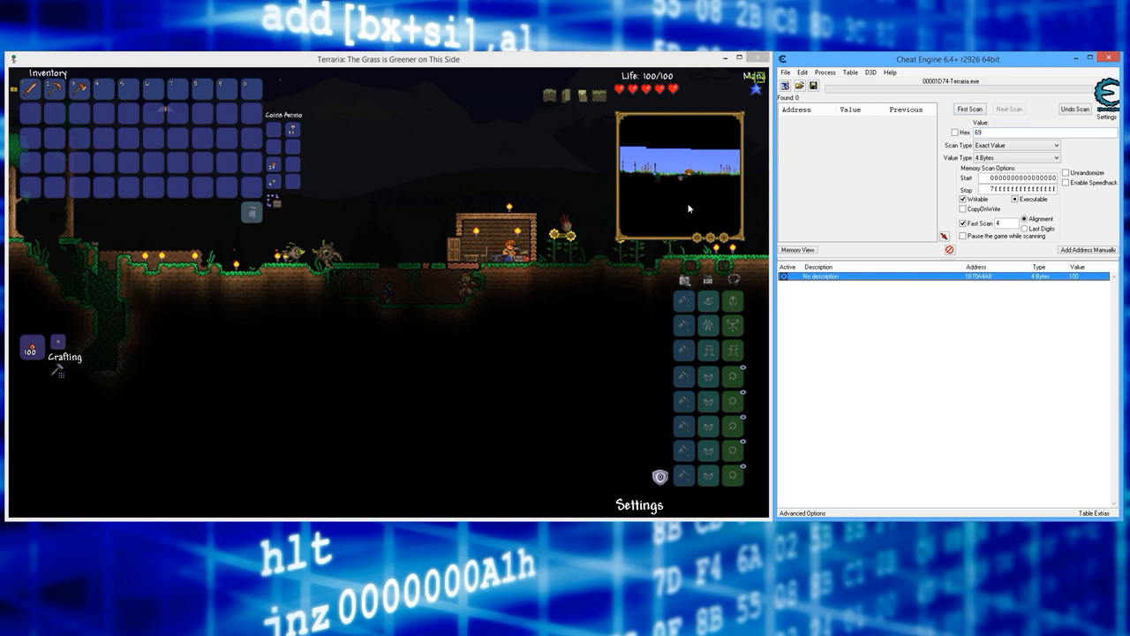
mouse_move(483, 235)
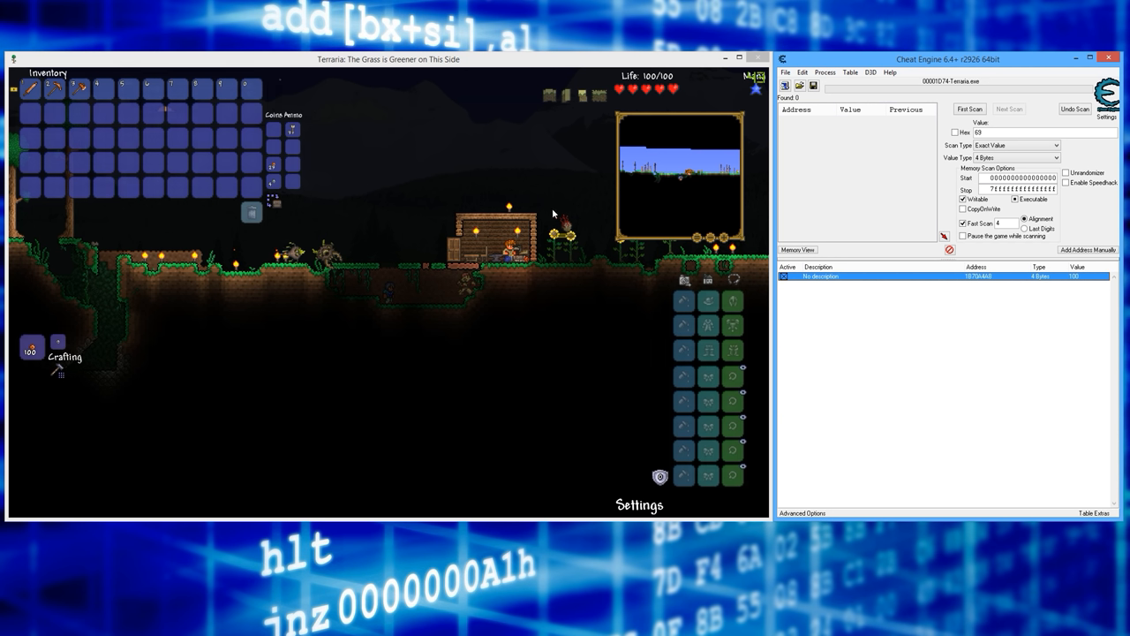
mouse_move(470, 301)
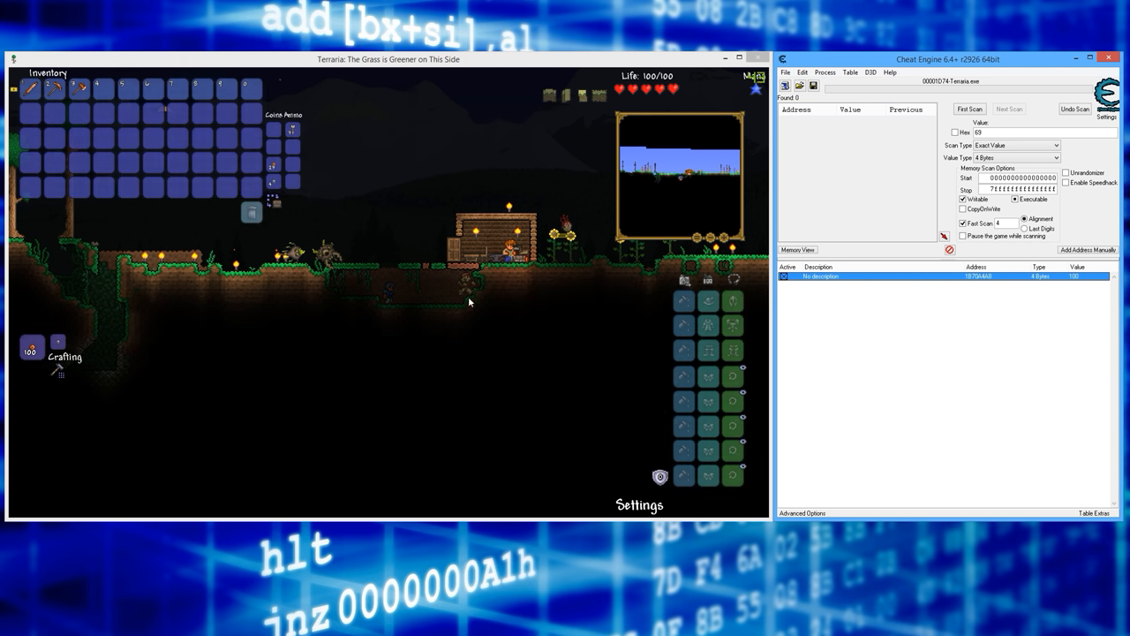
mouse_move(441, 282)
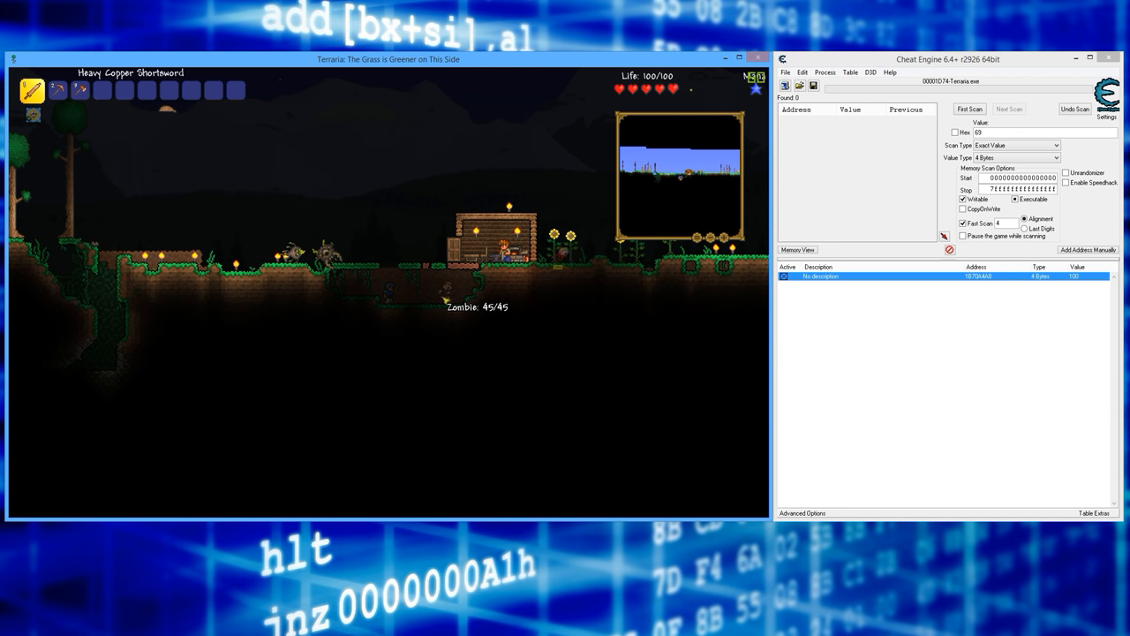
Step: Dismiss the open dialog and enter 42 as the health value to search for
key(Esc)
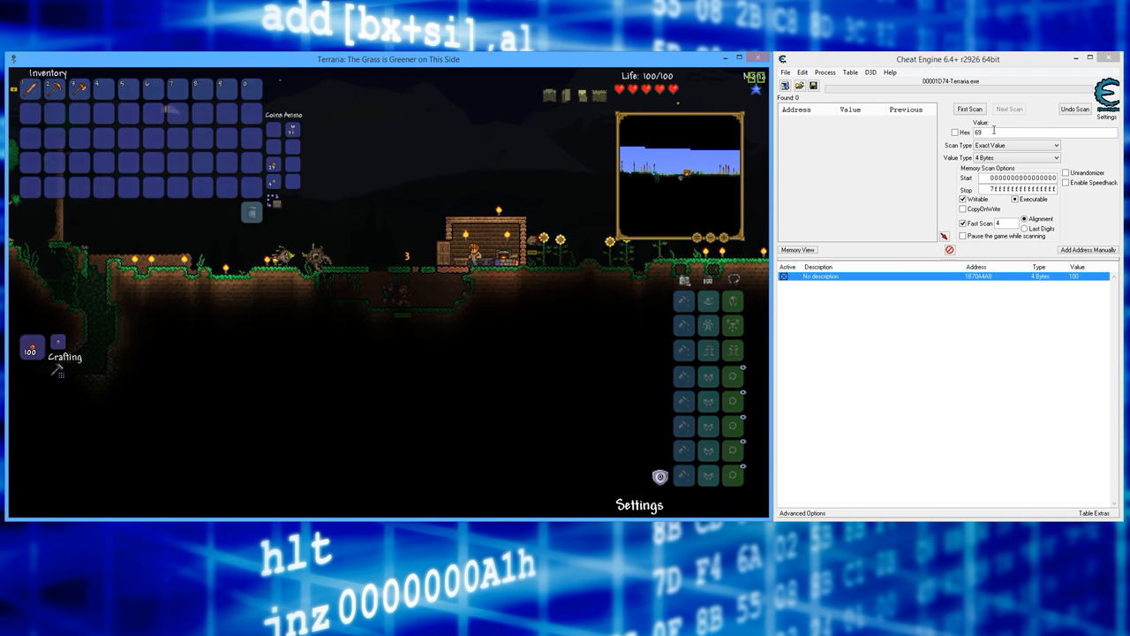
text(42)
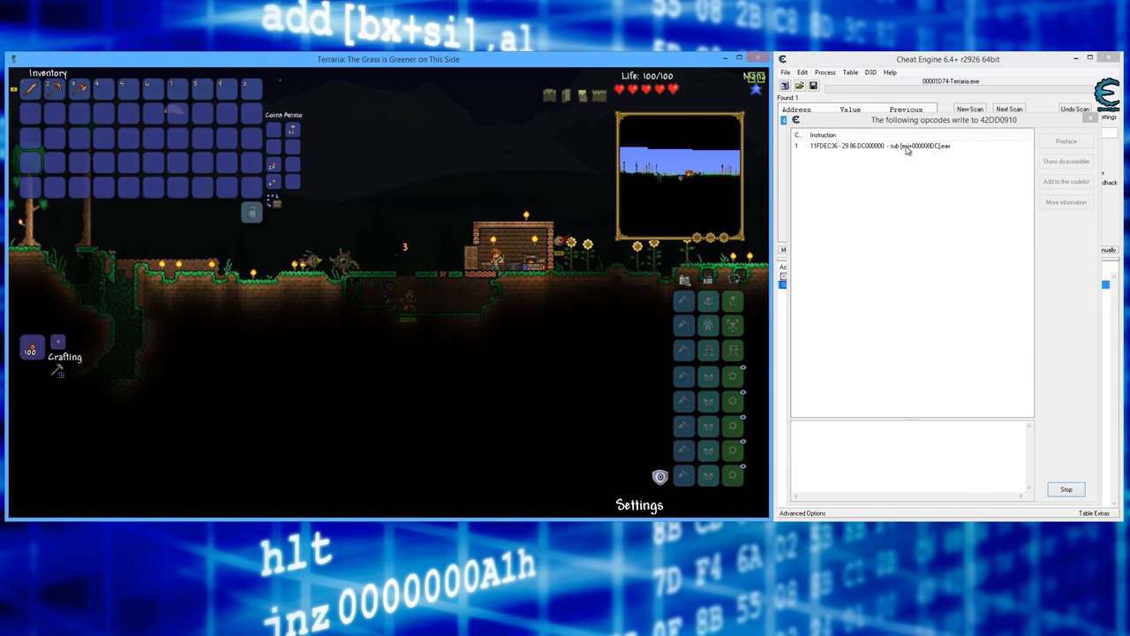
Step: Select the sub [esi+000000DC],eax opcode and move the opcode window beside the game
click(883, 146)
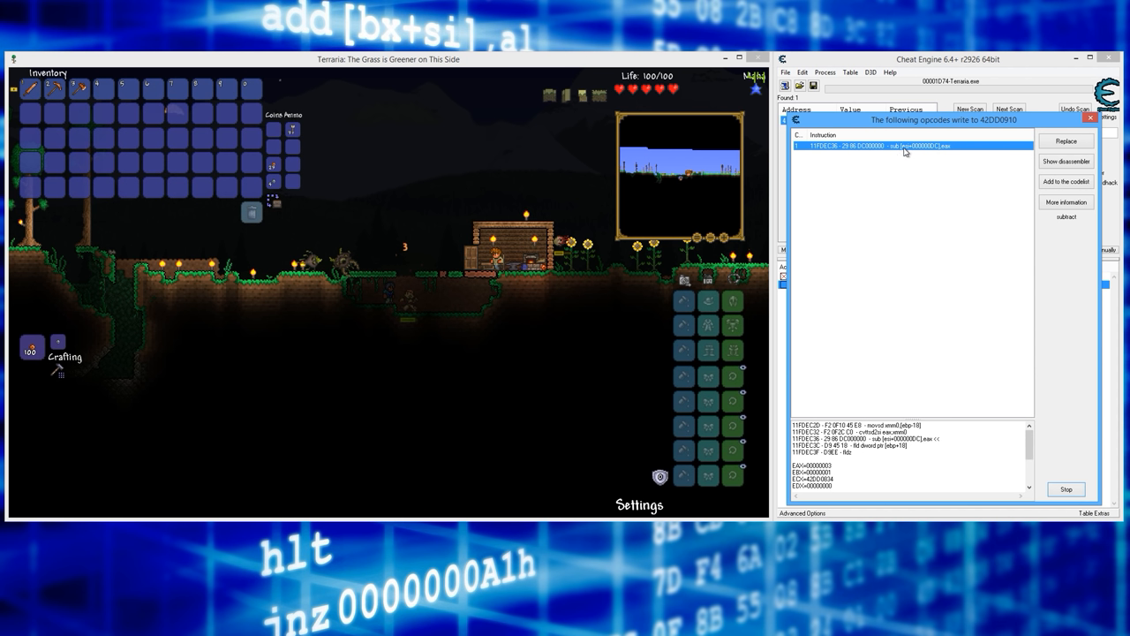
mouse_move(956, 174)
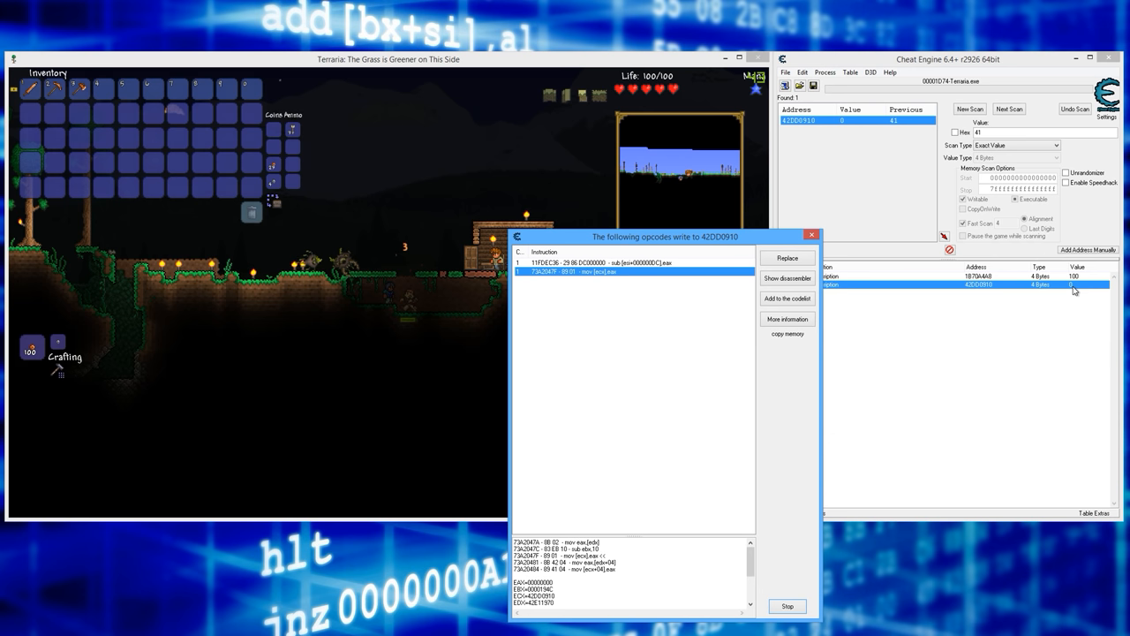
drag(665, 236, 746, 230)
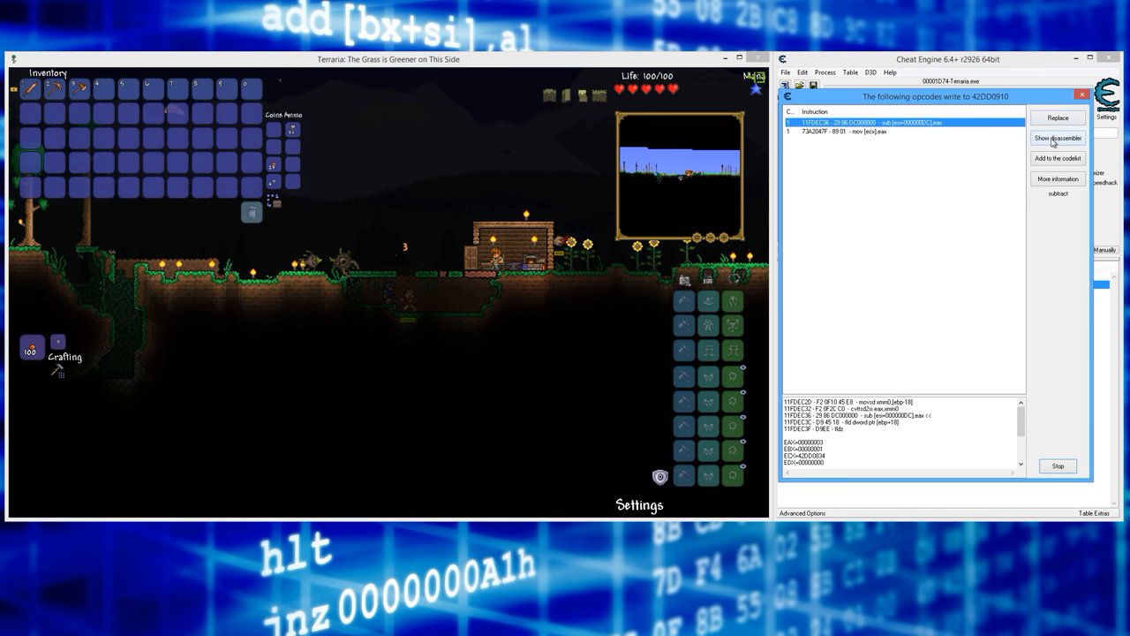
Step: Show the subtract instruction in the disassembler and open an Auto Assemble window
click(1057, 138)
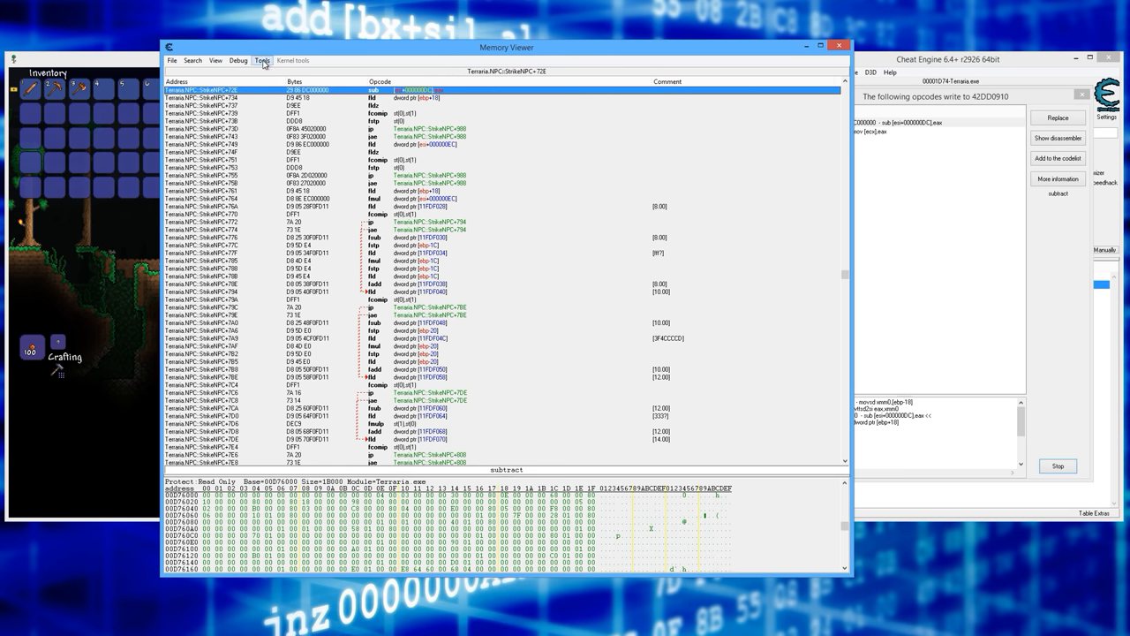
click(262, 60)
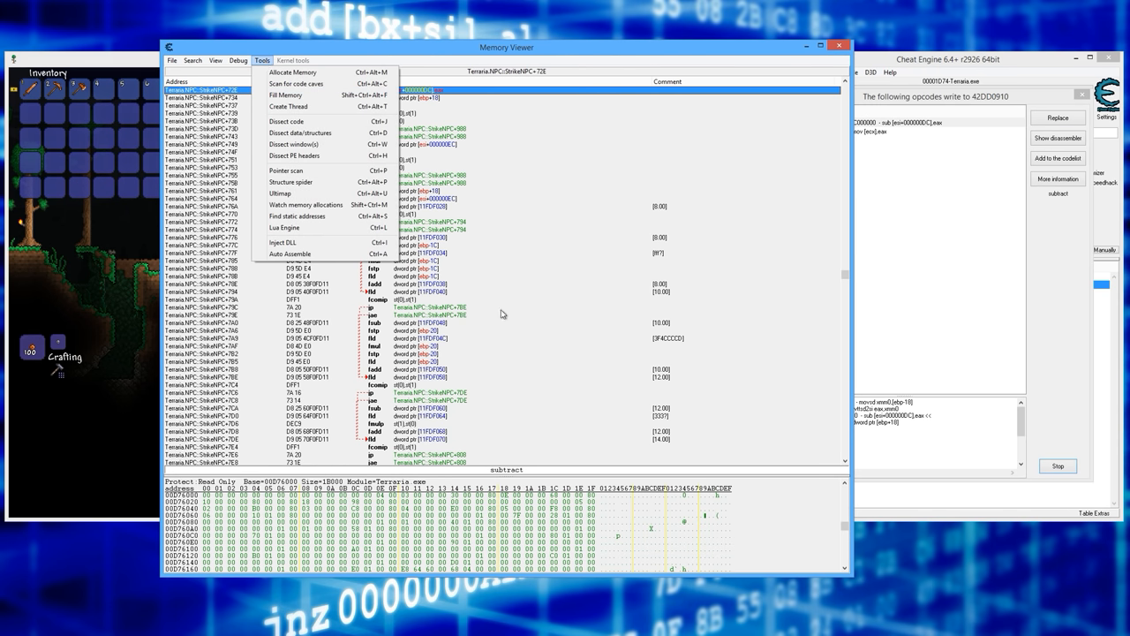
mouse_move(292, 71)
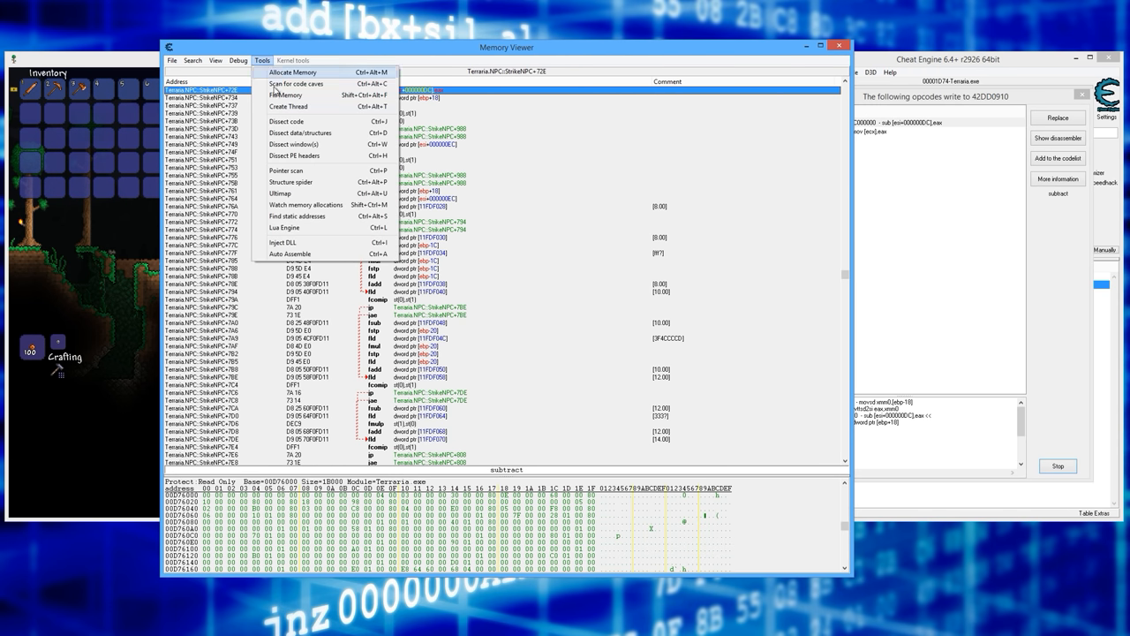
mouse_move(289, 255)
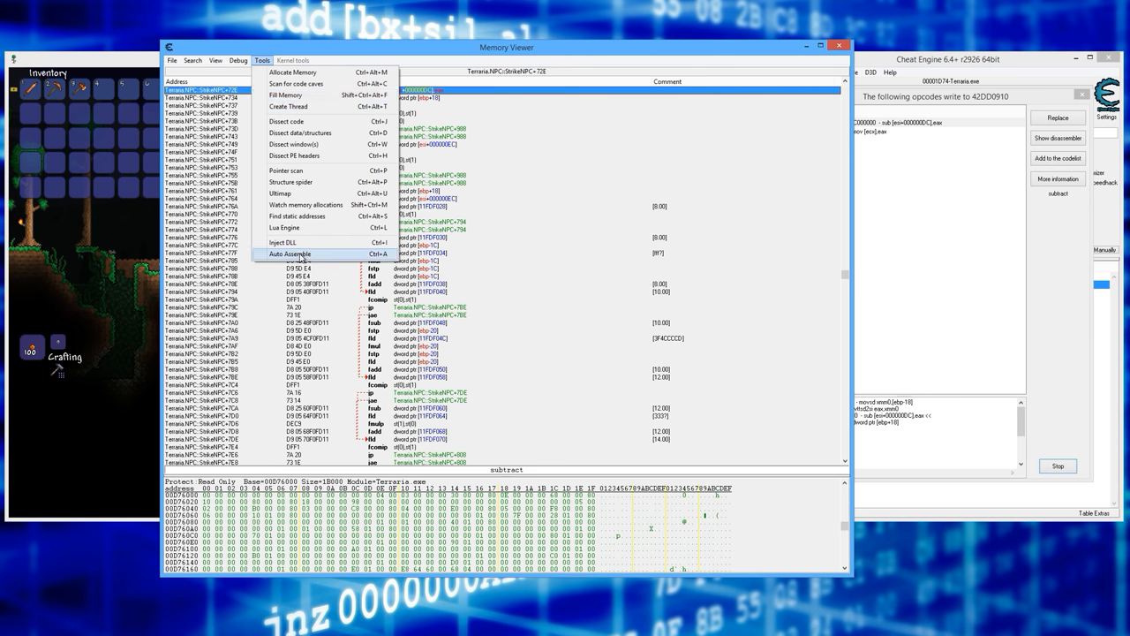
click(289, 254)
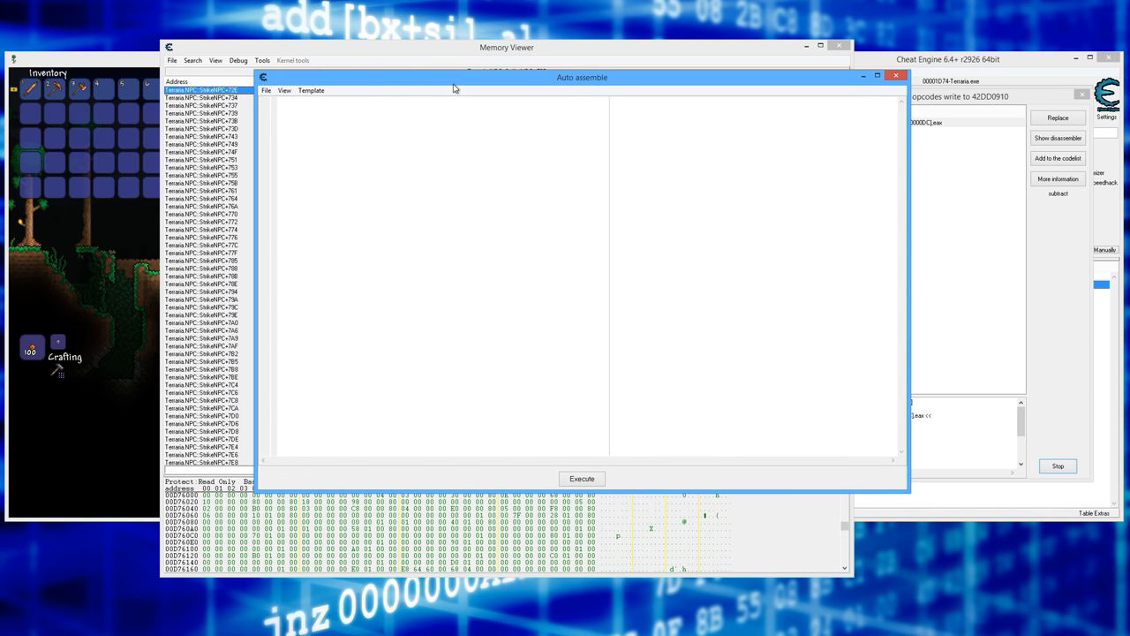
Step: Generate an AOB injection script named OneHitKill at 11FDEC36 and assign it to the table
click(311, 90)
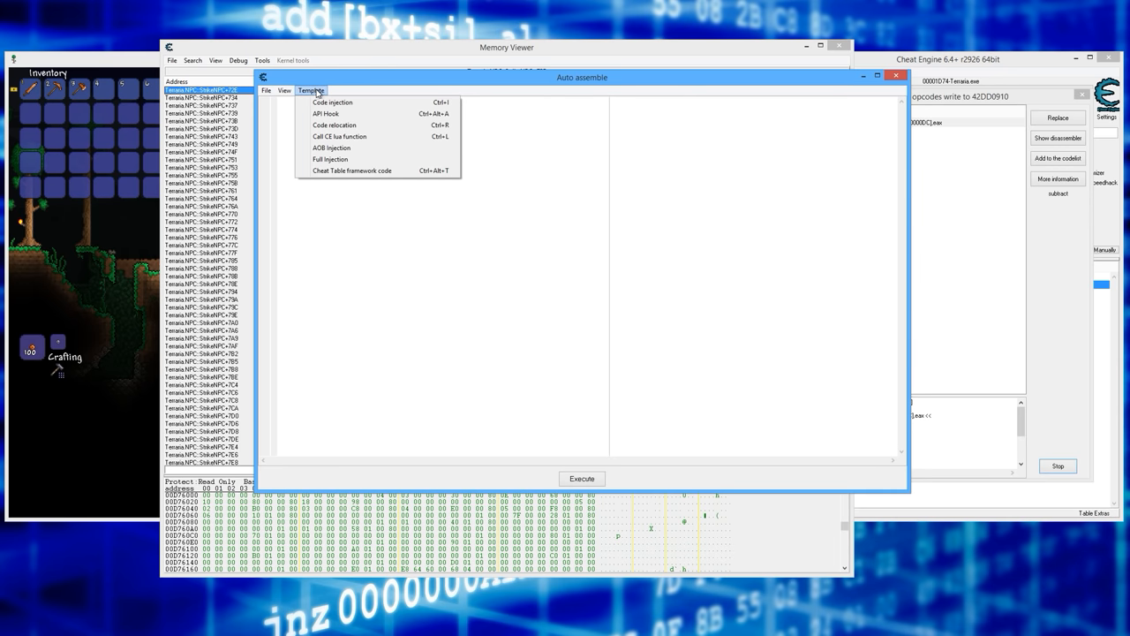
mouse_move(336, 148)
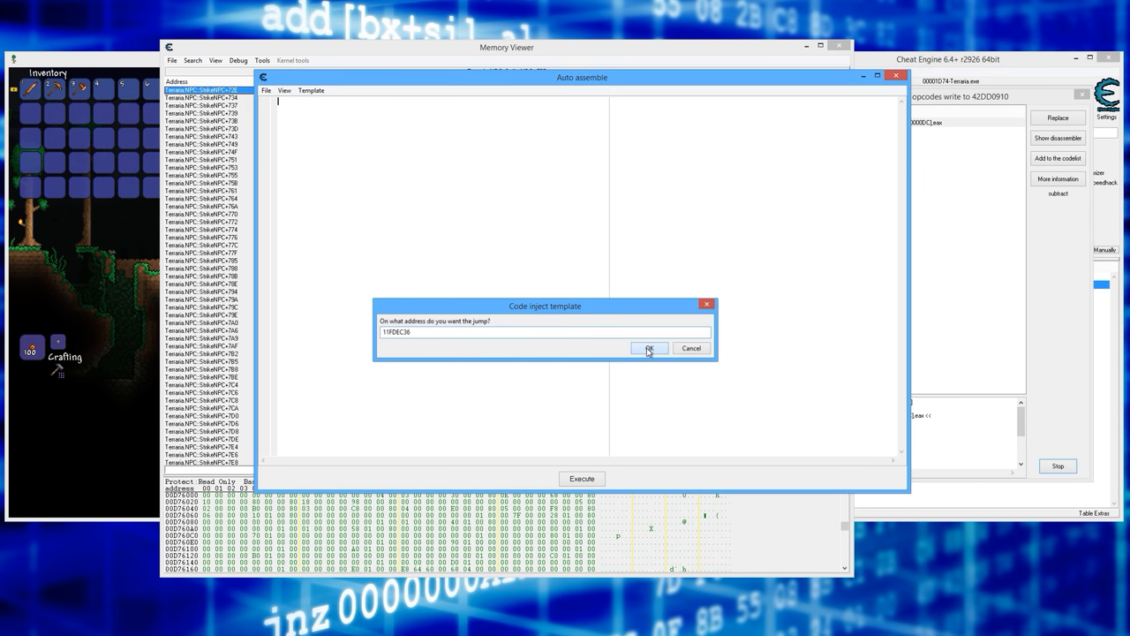
click(649, 347)
text(OneHitK)
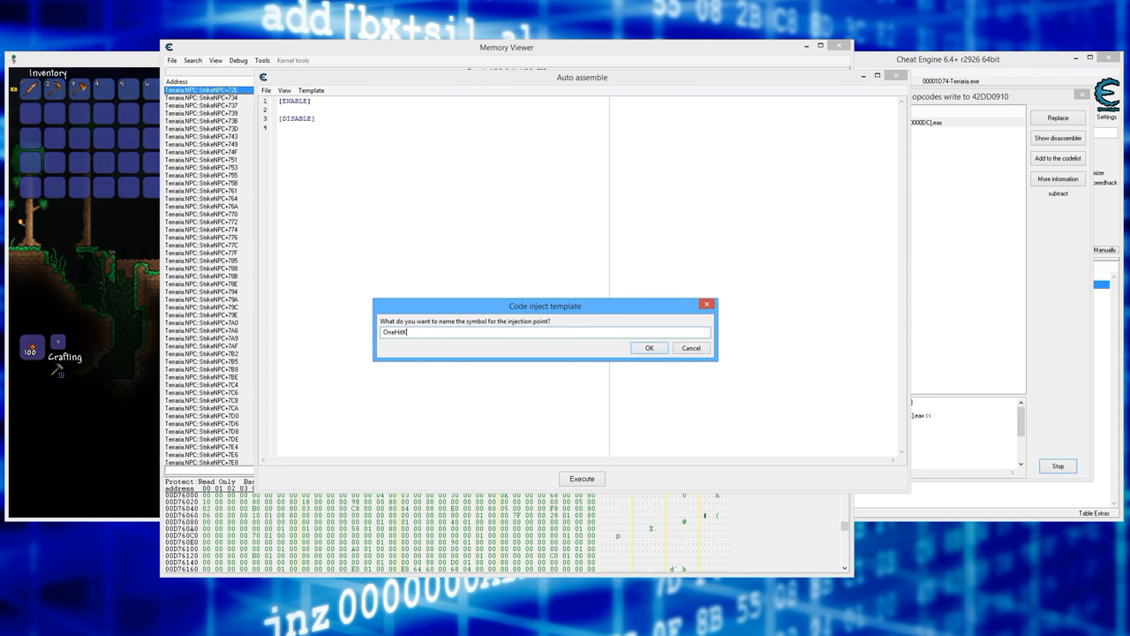
click(649, 347)
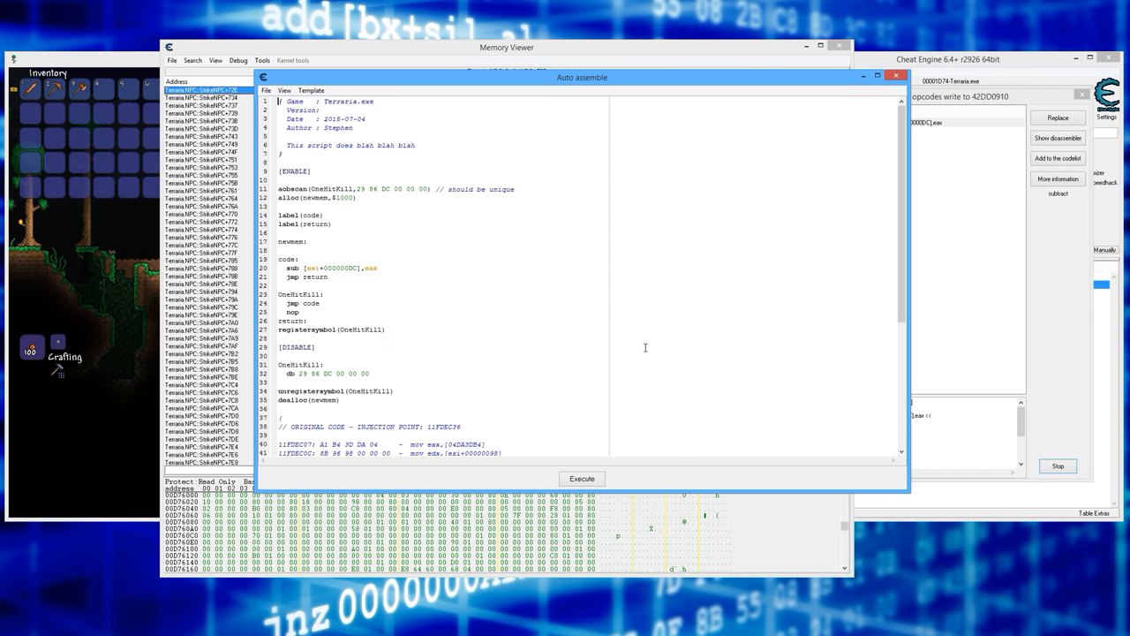
mouse_move(432, 223)
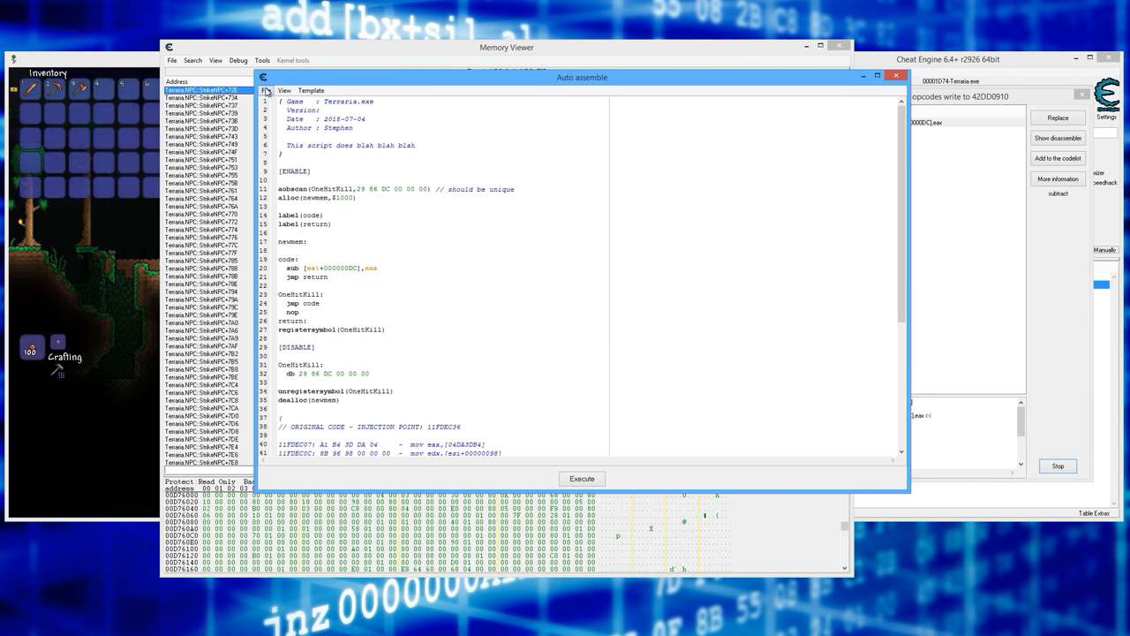
click(267, 90)
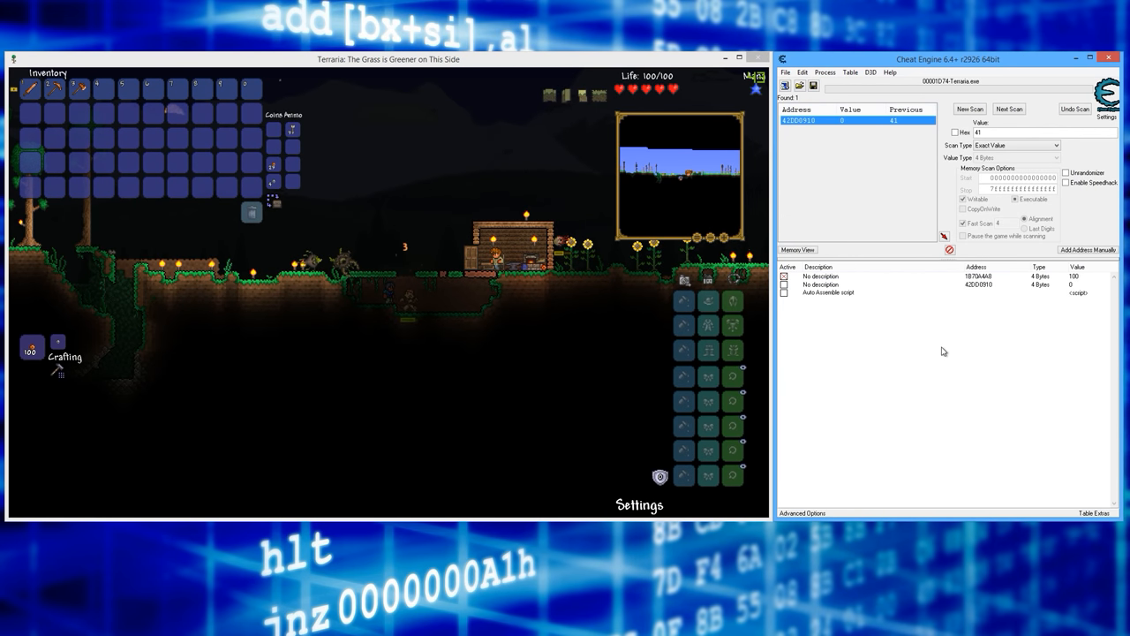
Step: Change the Auto Assemble entry's description to 'OneHitKill Script'
click(828, 292)
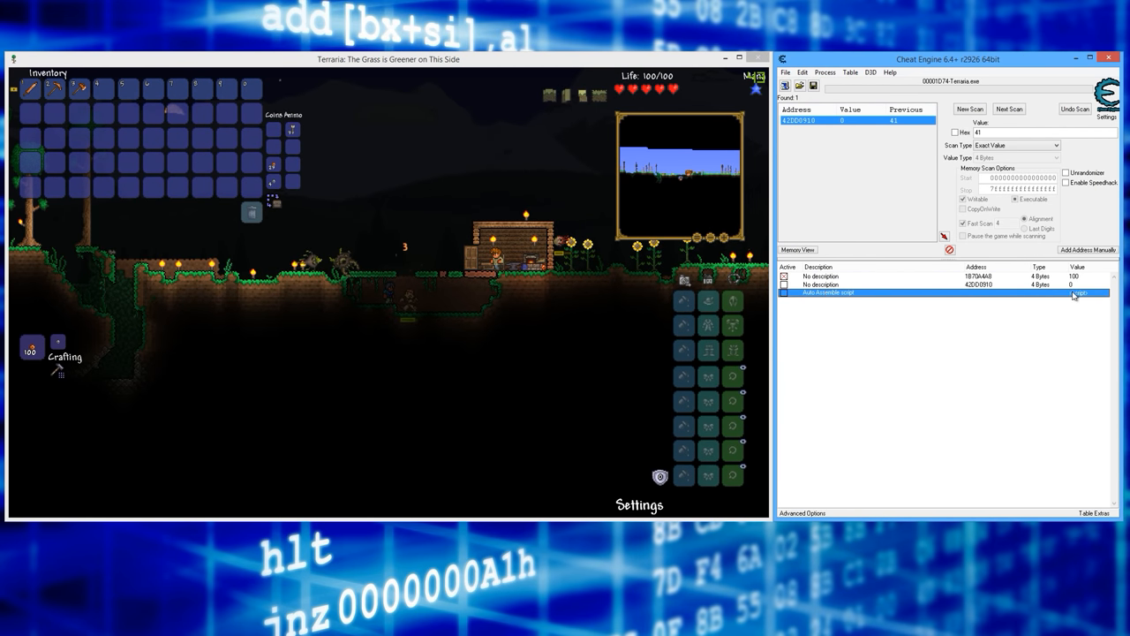
mouse_move(868, 300)
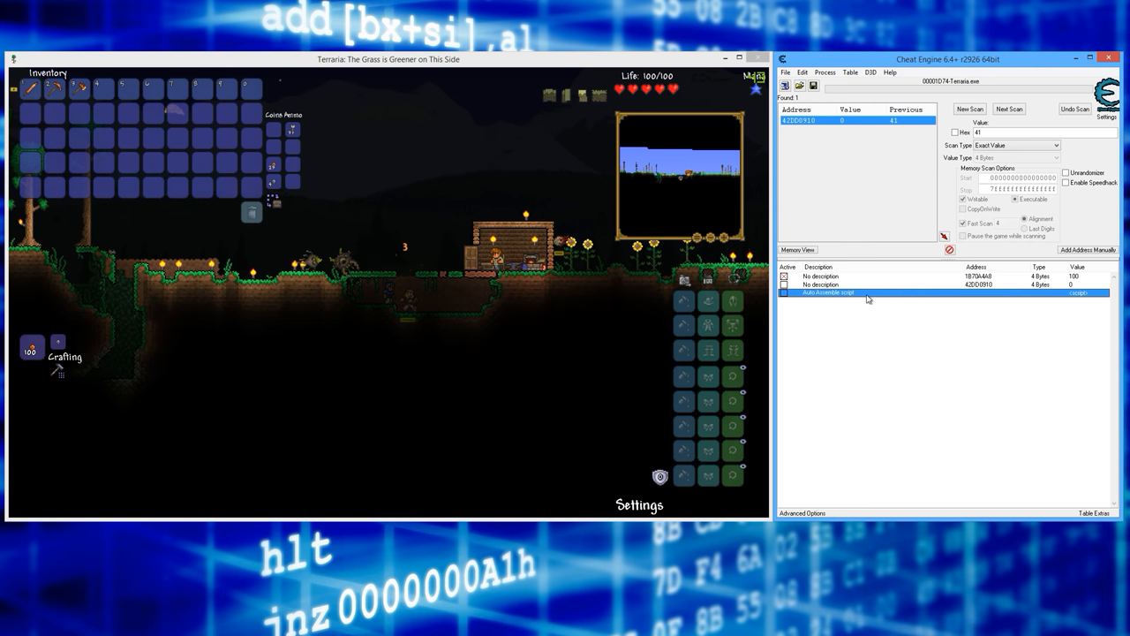
click(802, 72)
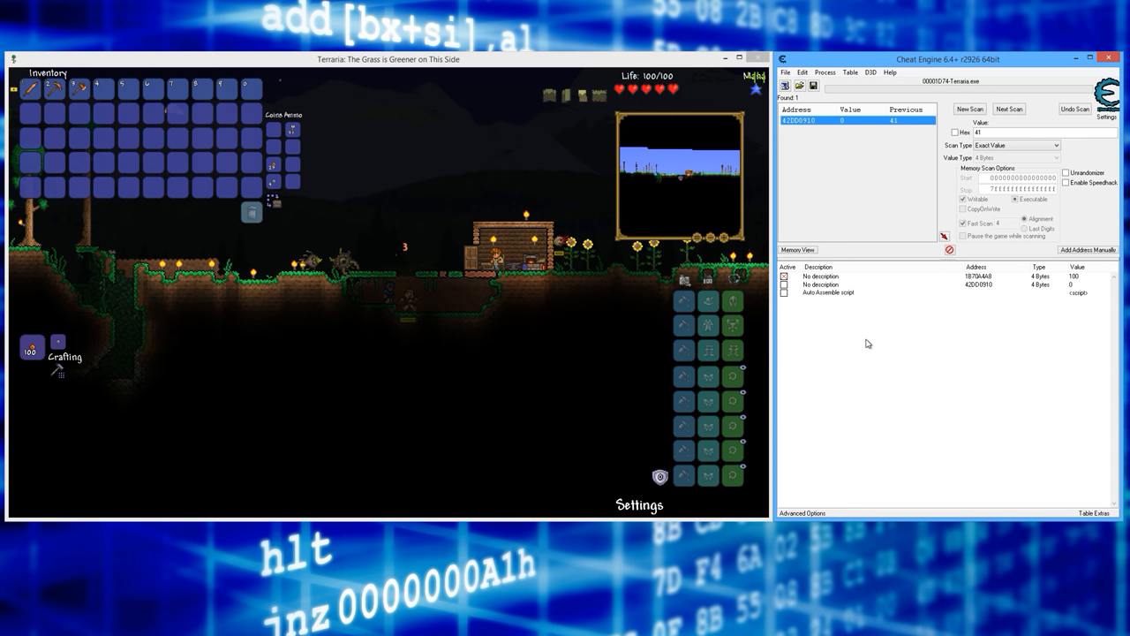
click(828, 292)
text(OneHitKill Script)
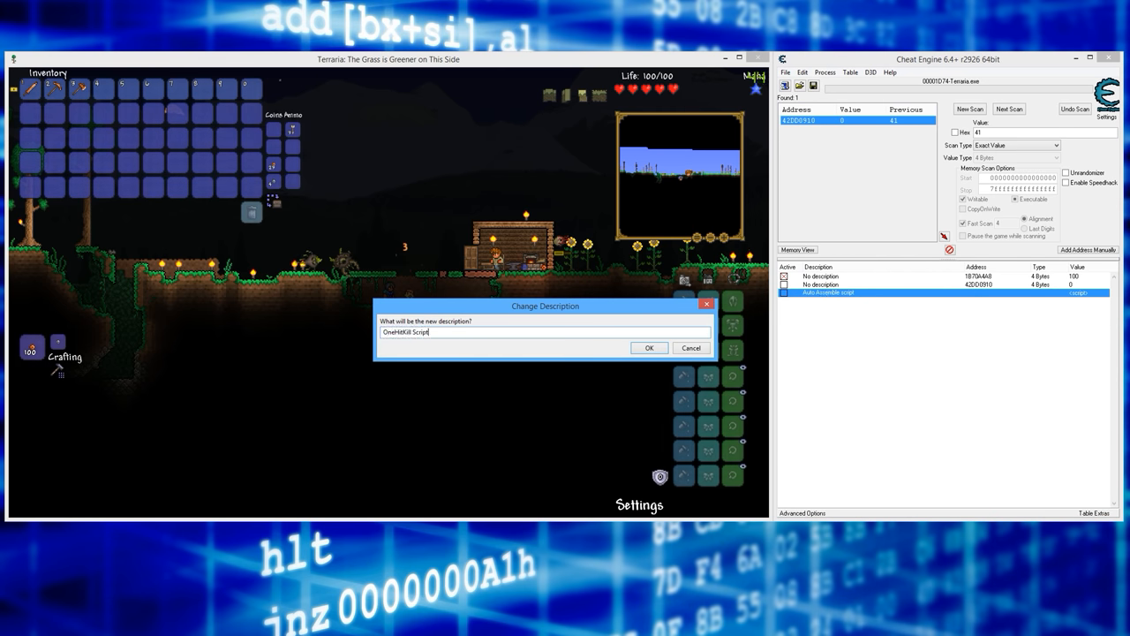
click(649, 347)
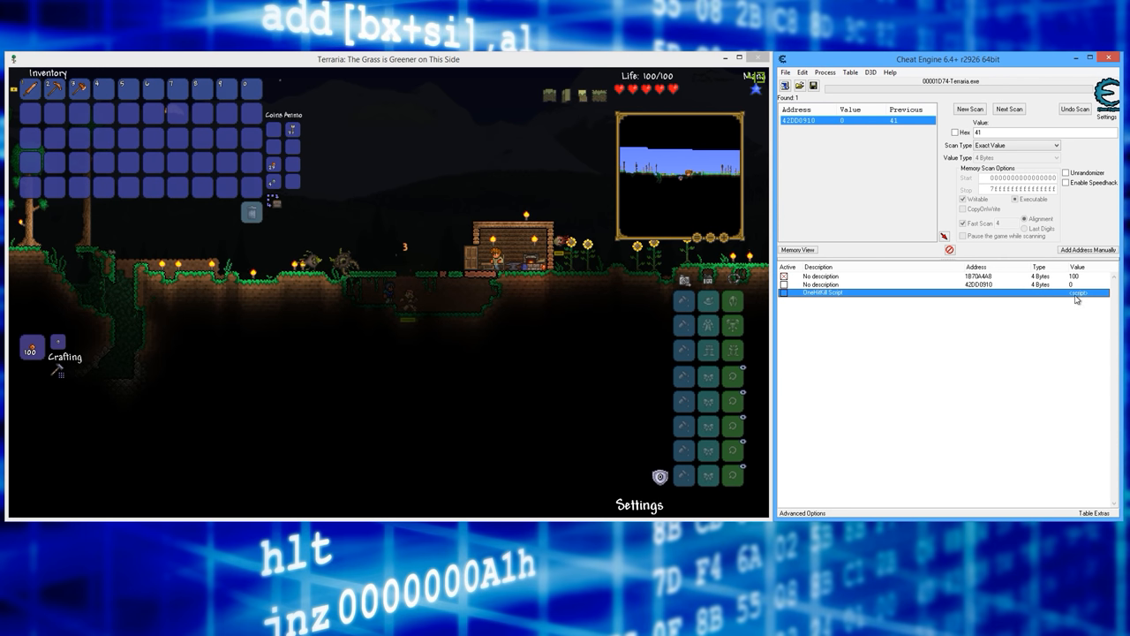
Step: Rewrite line 20 from sub [esi+000000DC],eax to mov [esi+000000DC],0, commenting the original
double_click(821, 293)
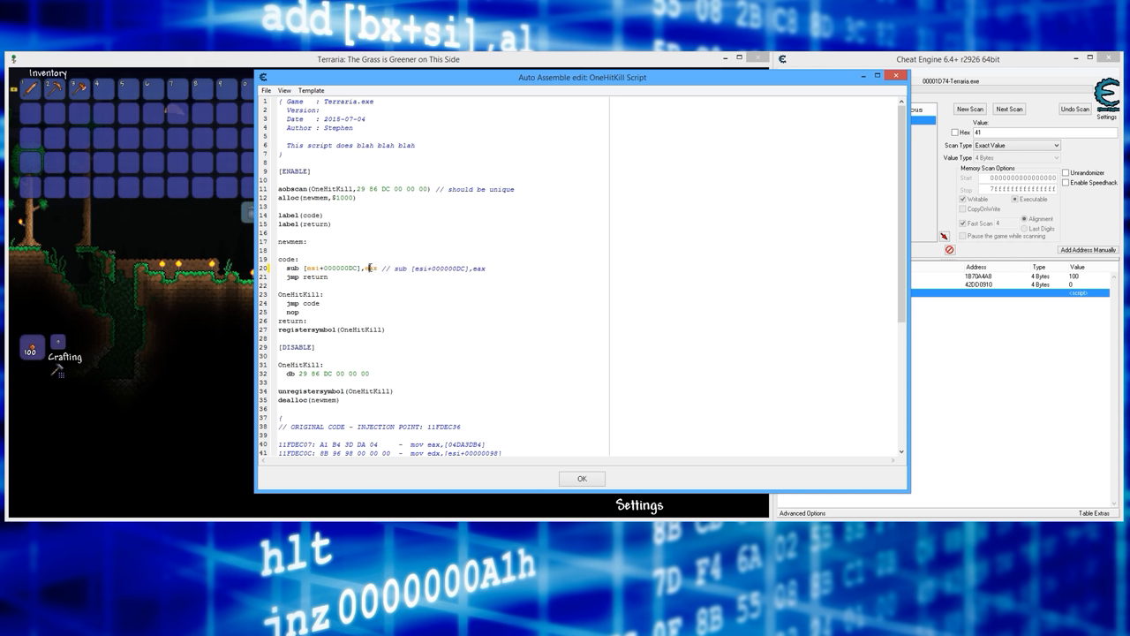
double_click(293, 268)
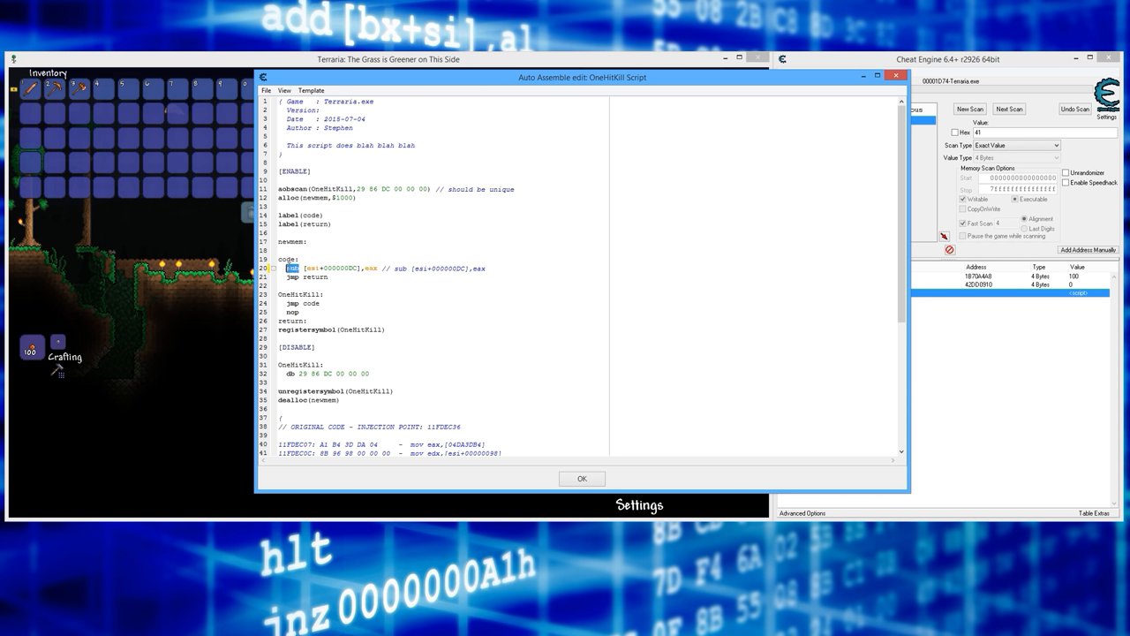
click(377, 268)
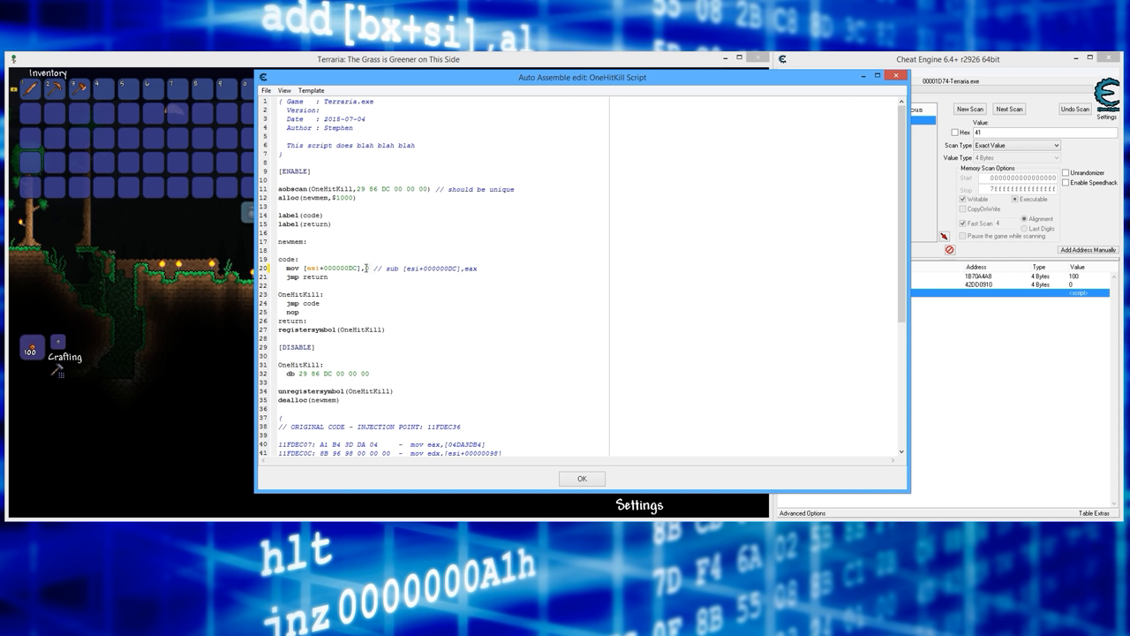
double_click(328, 268)
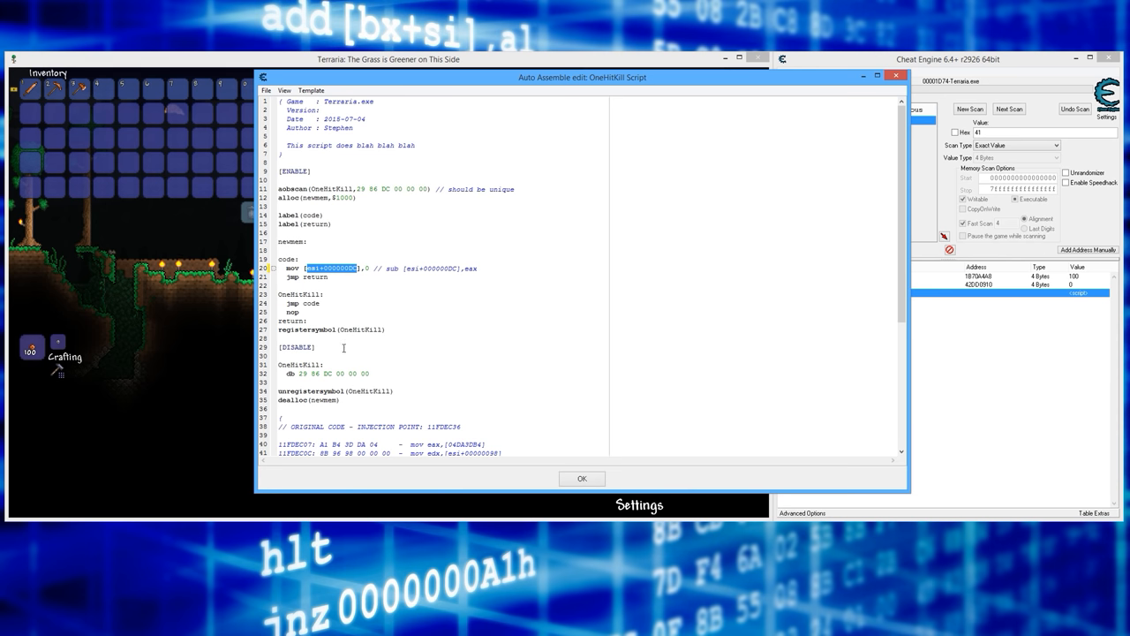
click(581, 477)
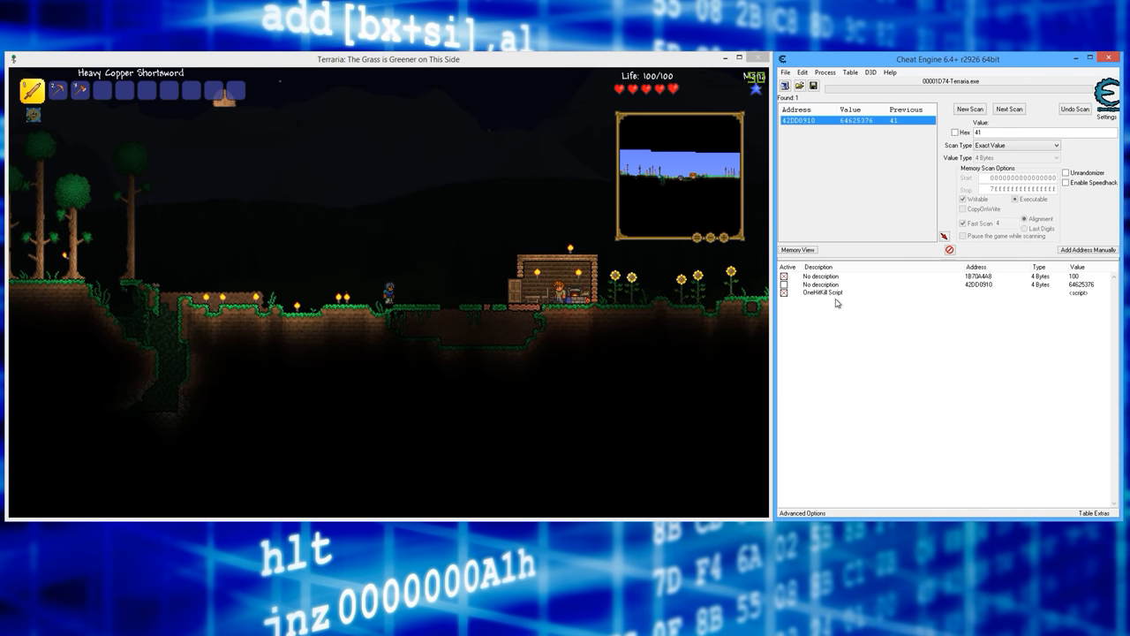
Step: Tick the Active checkbox to enable OneHitKill Script in the cheat table
click(823, 292)
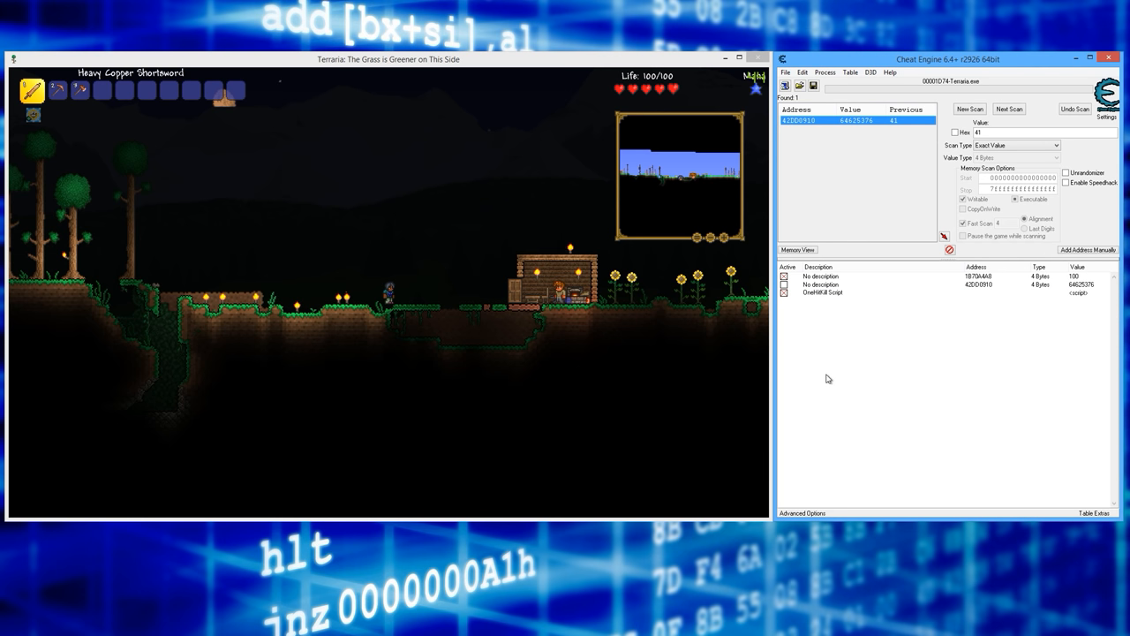
mouse_move(624, 368)
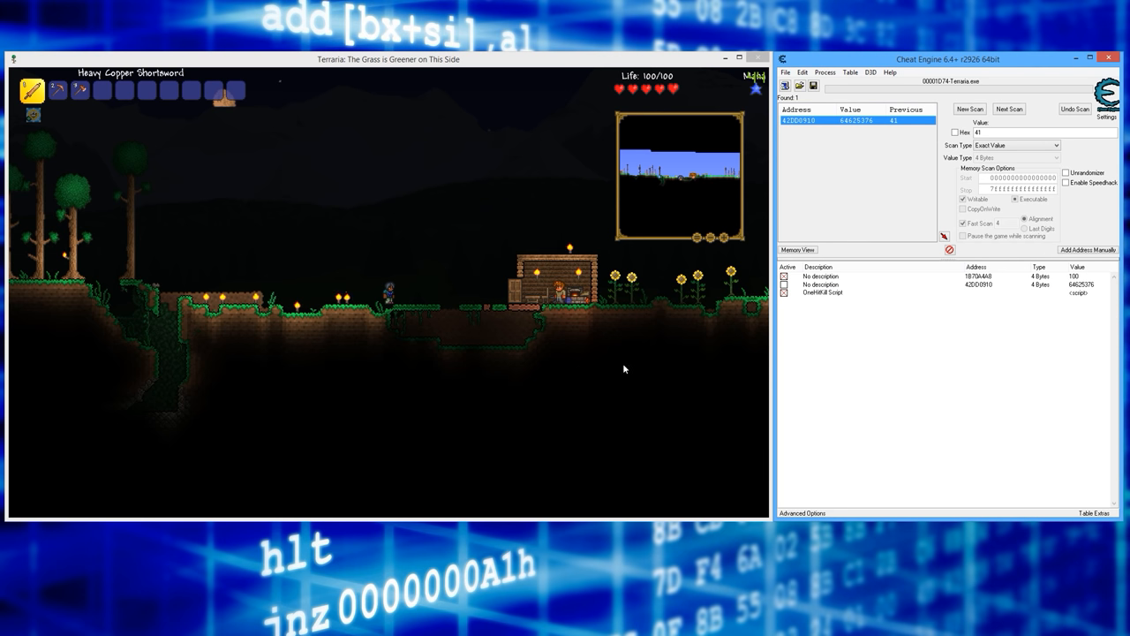